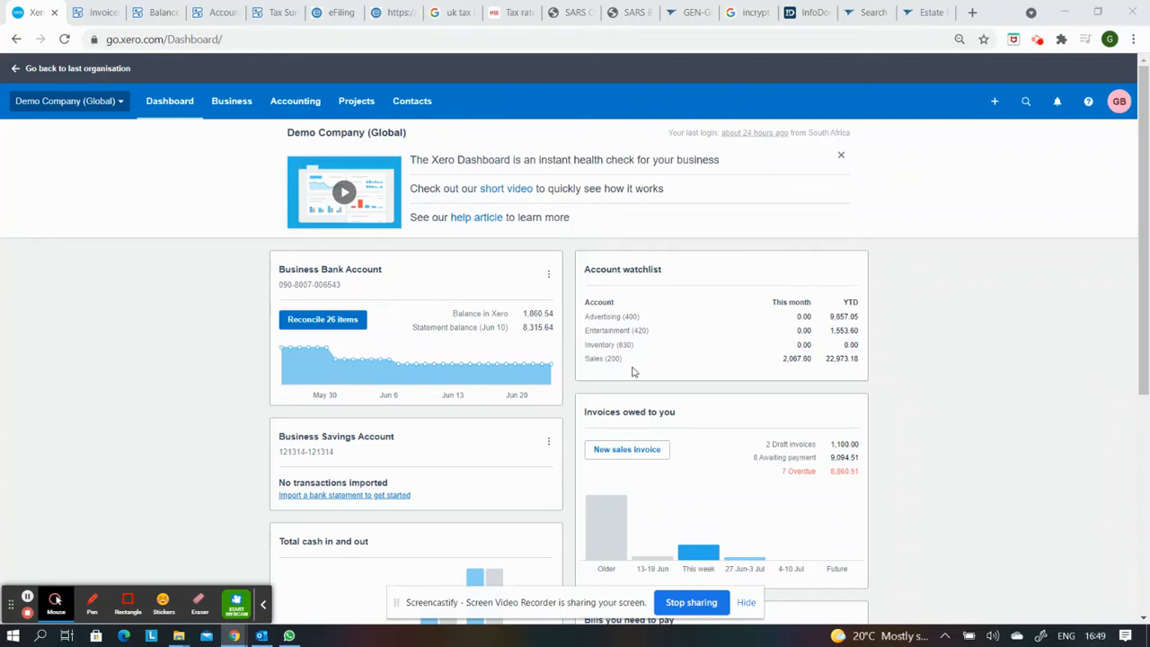
mouse_move(339, 339)
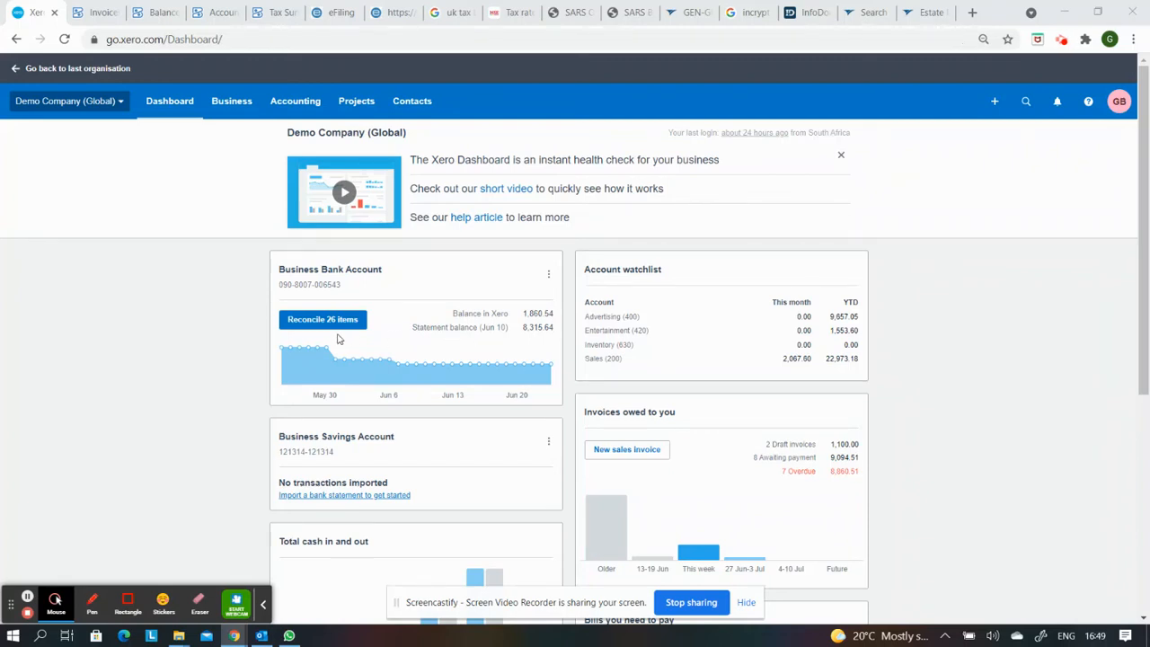
mouse_move(166, 291)
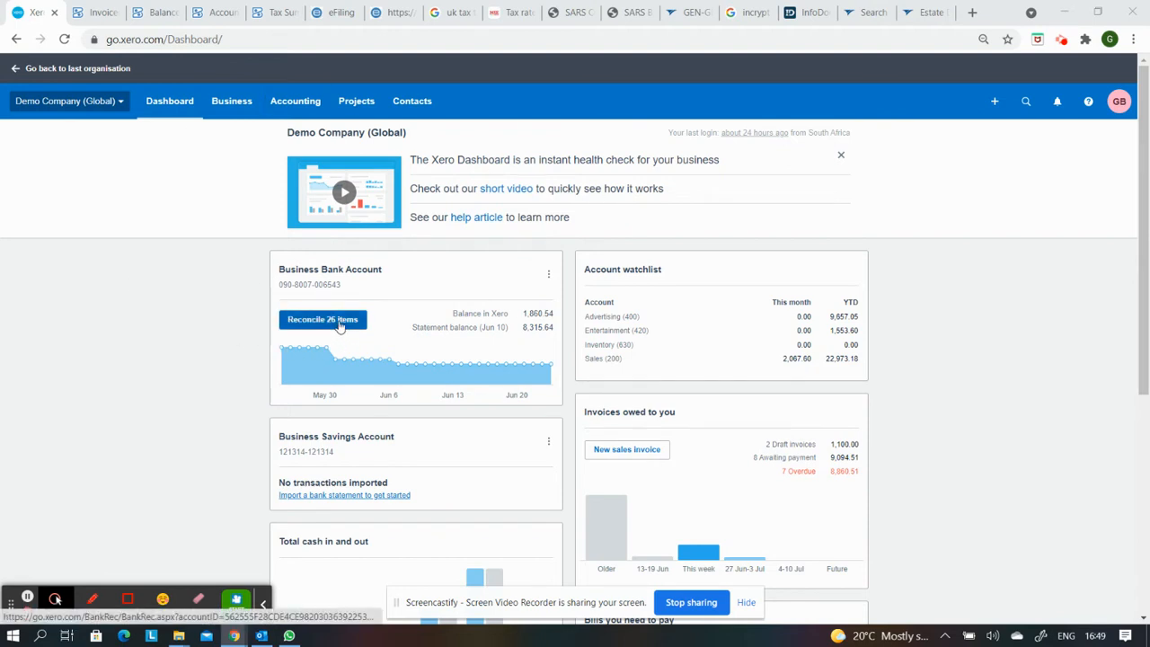
Step: Start reconciling the Business Bank Account's 26 items from the Dashboard
left_click(323, 319)
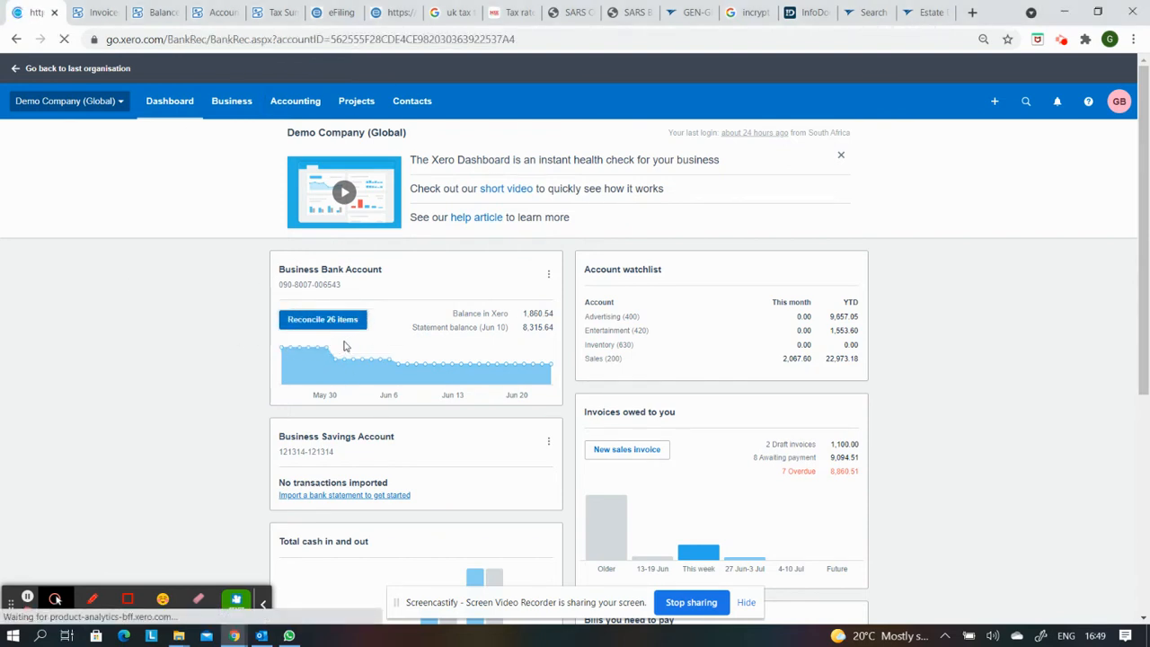
Step: Search transactions for 'smart' and select bill SM0195 (2,000.00) as a match
left_click(323, 319)
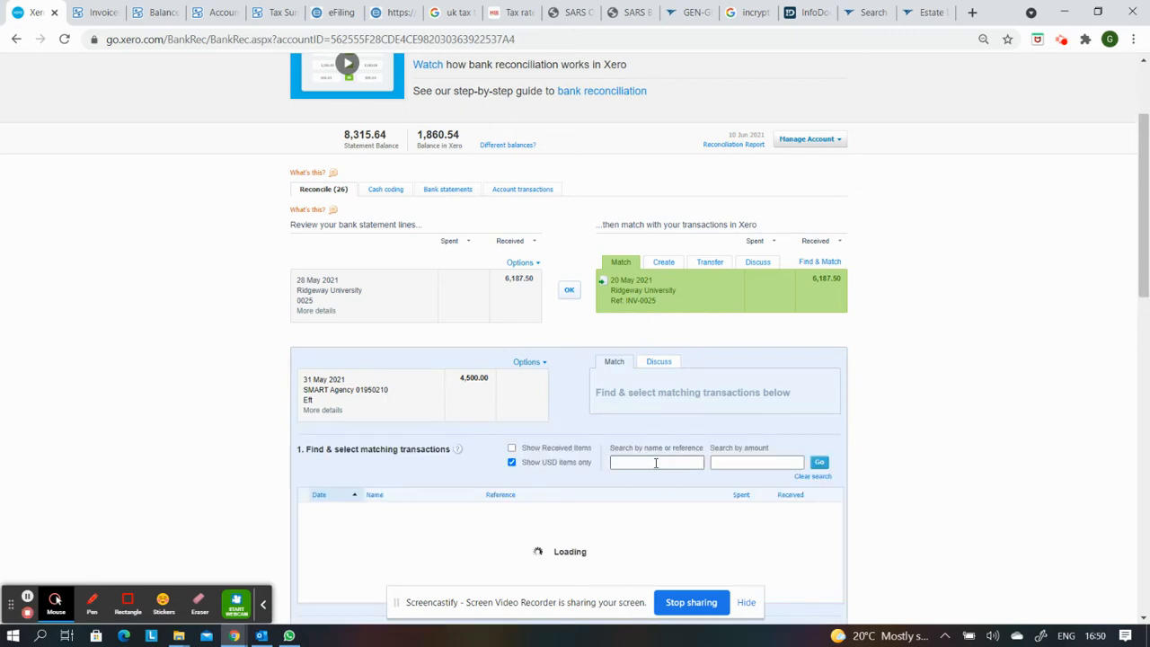
type("smart")
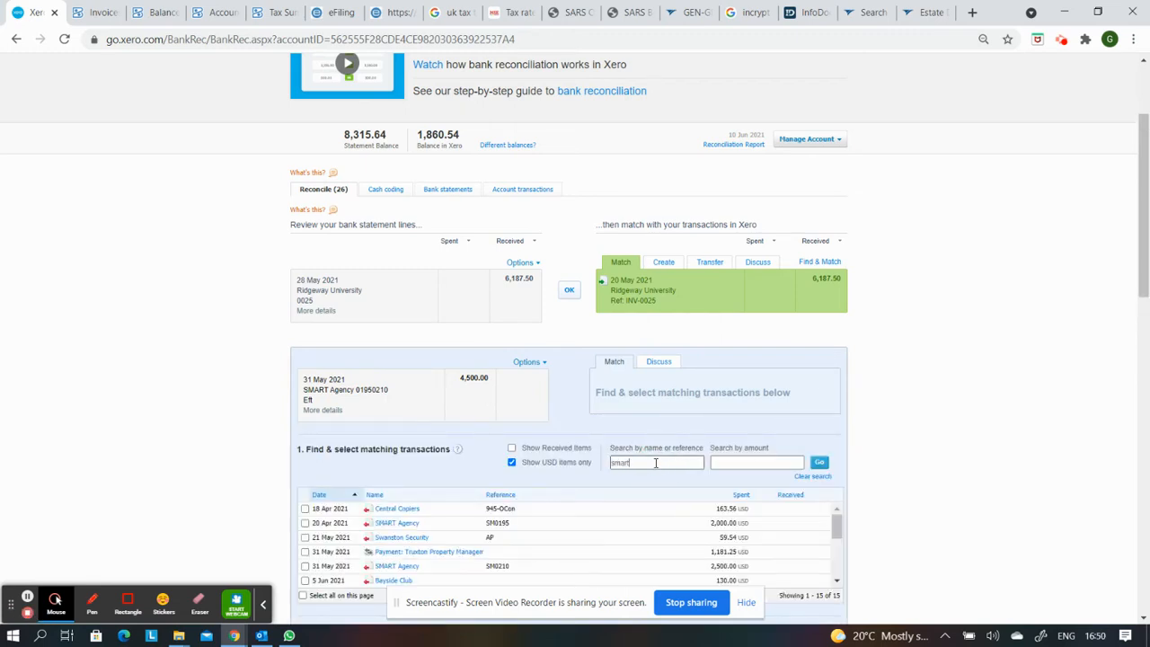
left_click(819, 462)
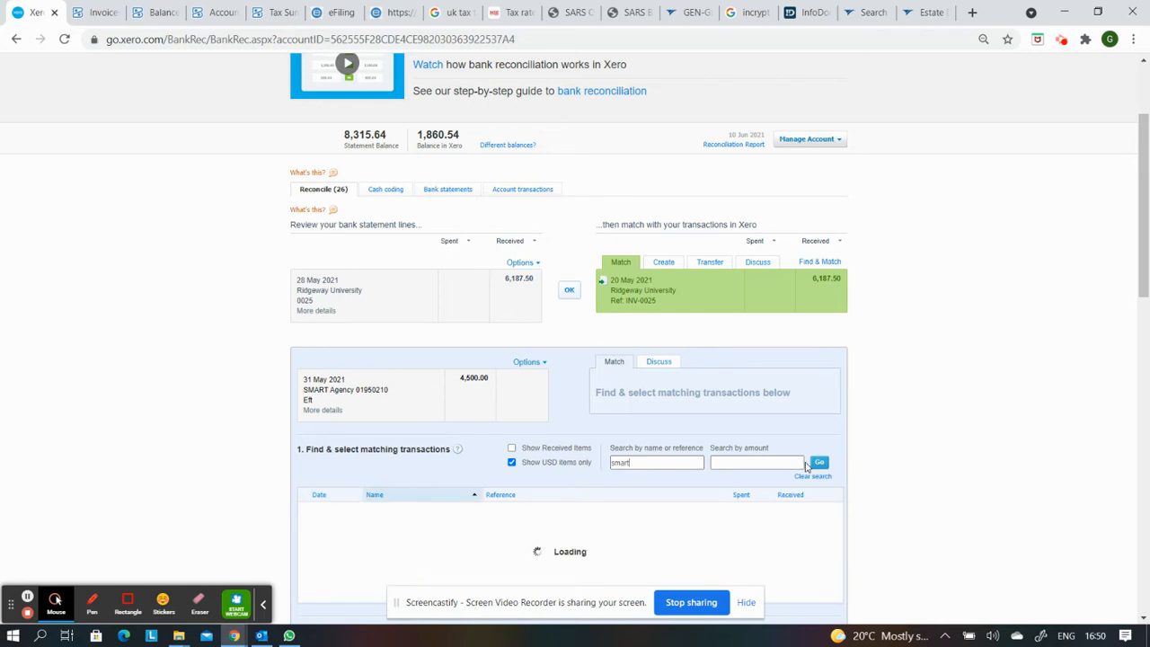
left_click(818, 462)
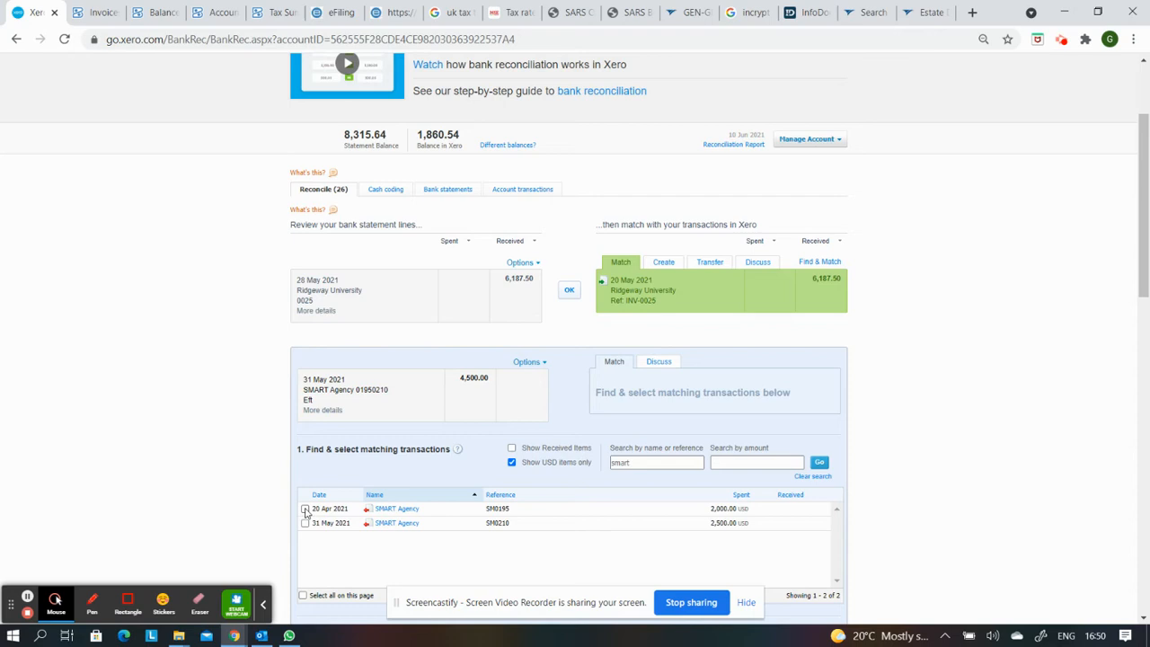
left_click(305, 509)
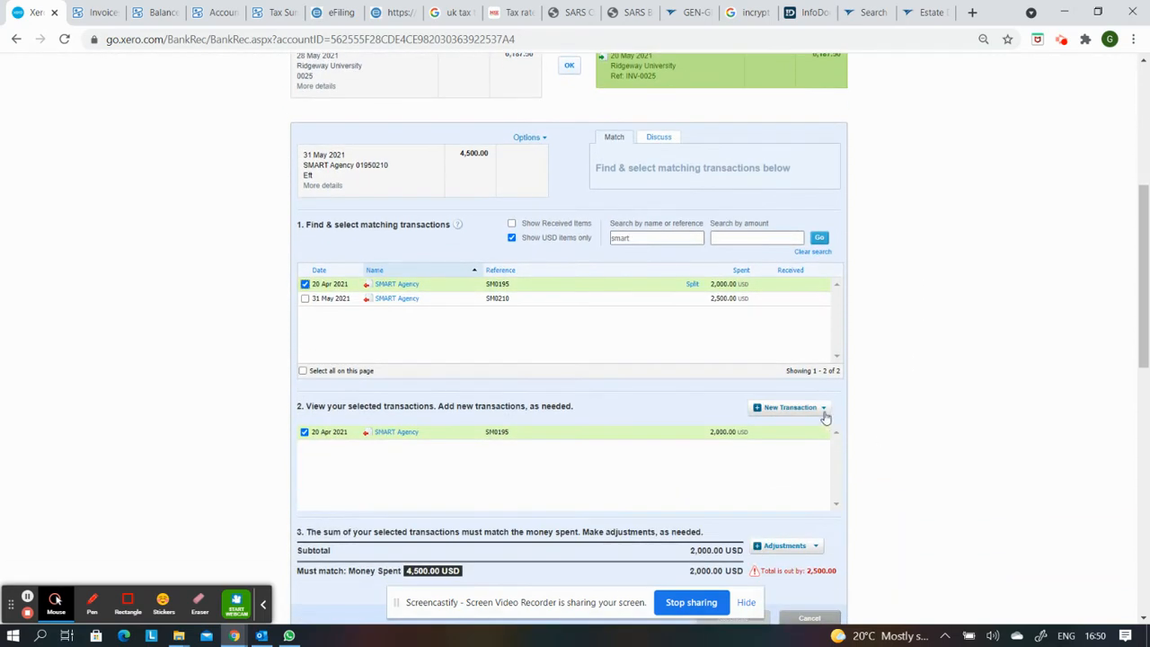
Step: Record the remaining 2,500.00 as a SMART Agency overpayment and confirm the reconciliation
left_click(790, 407)
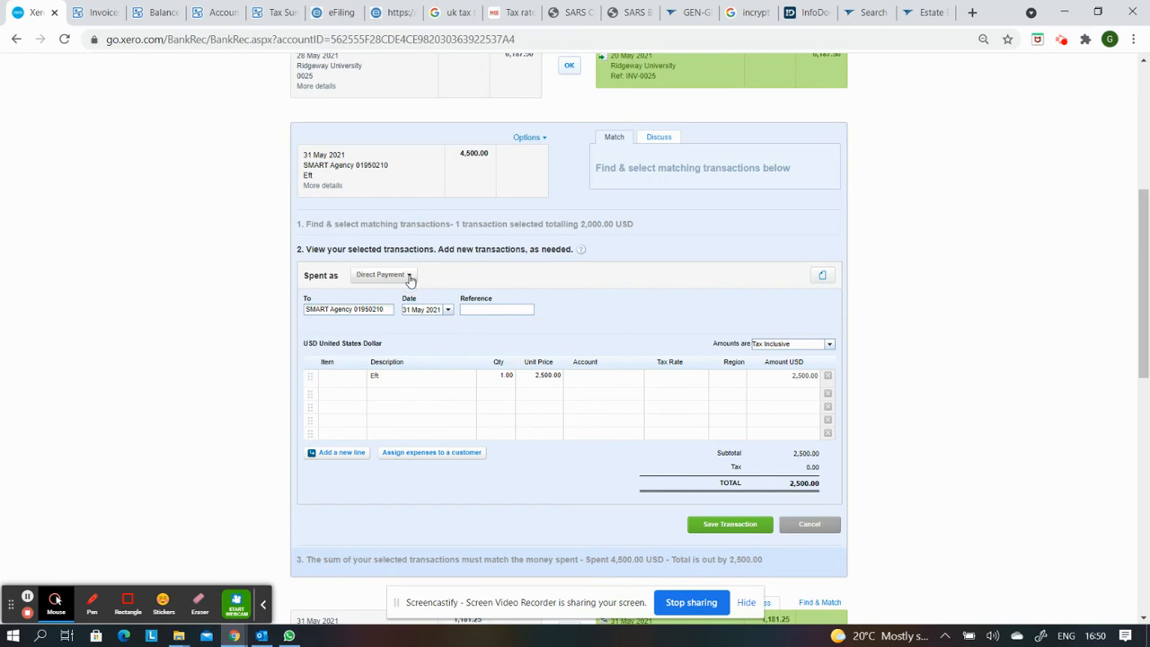
left_click(384, 274)
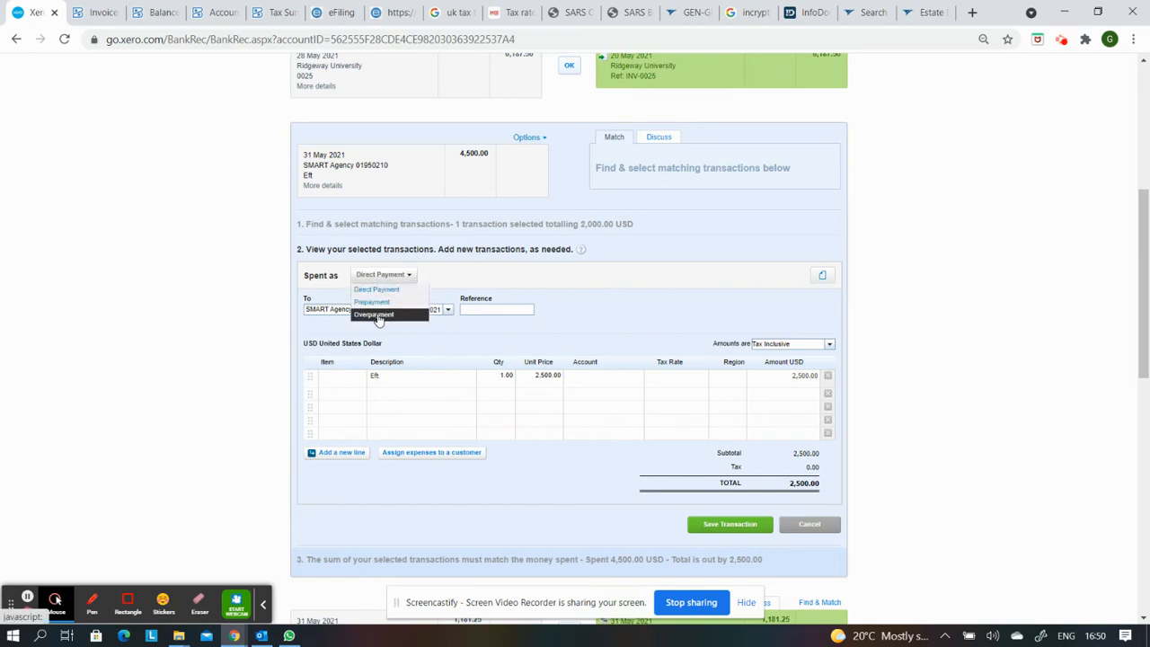
left_click(373, 314)
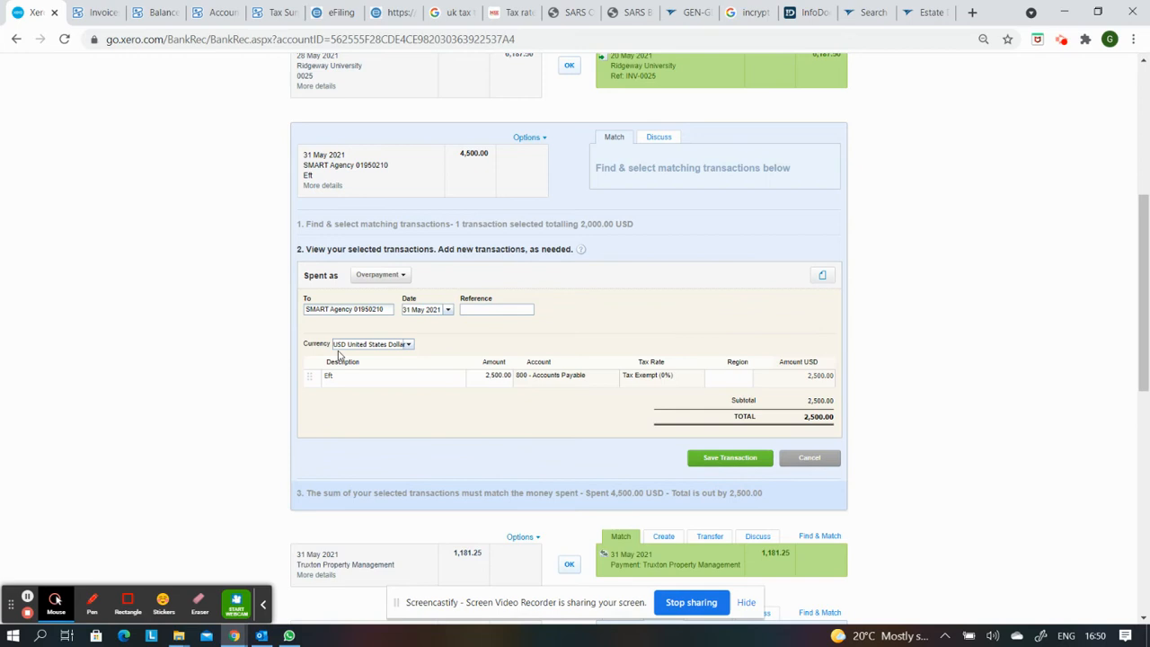
triple_click(348, 309)
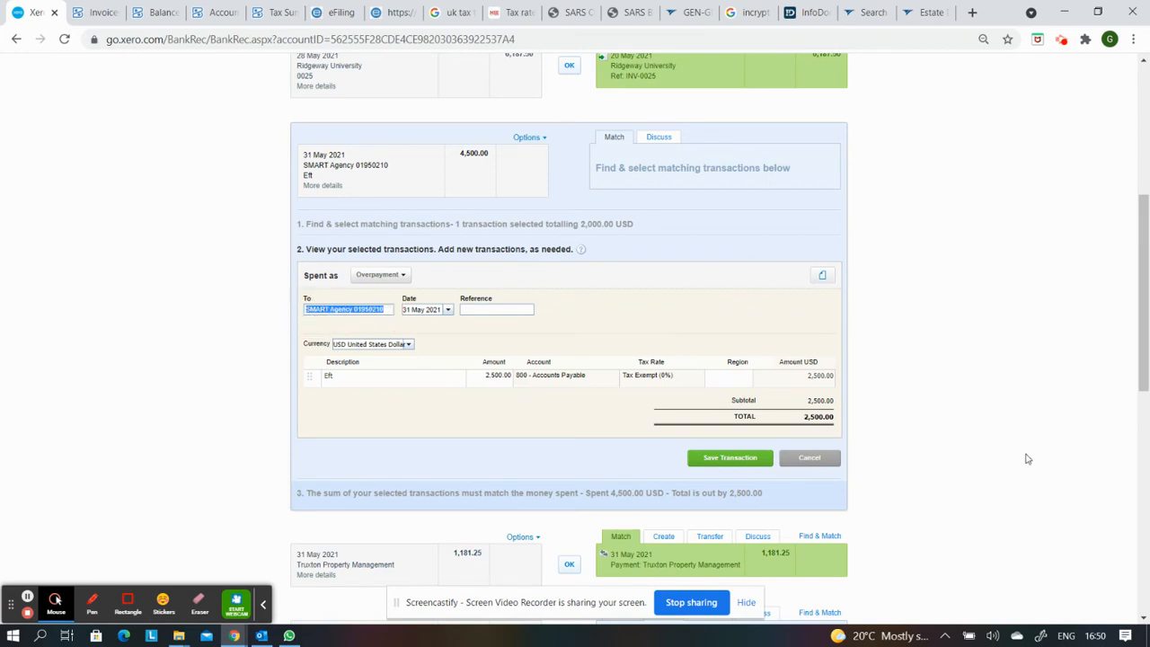
type("smart")
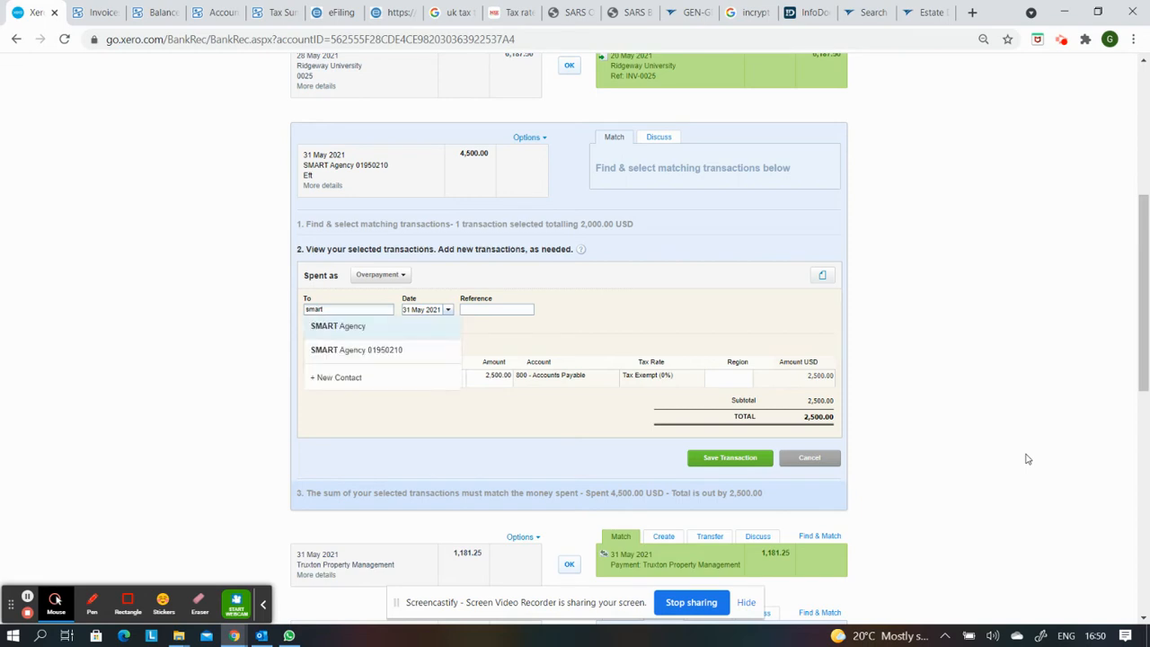
mouse_move(571, 379)
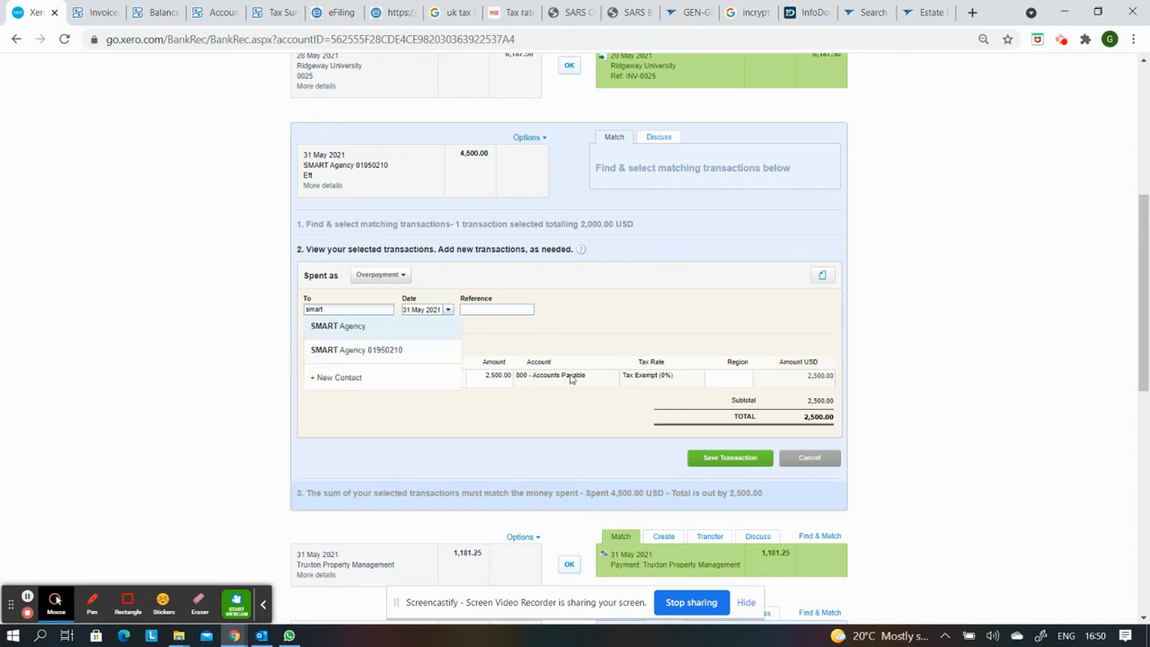
left_click(338, 325)
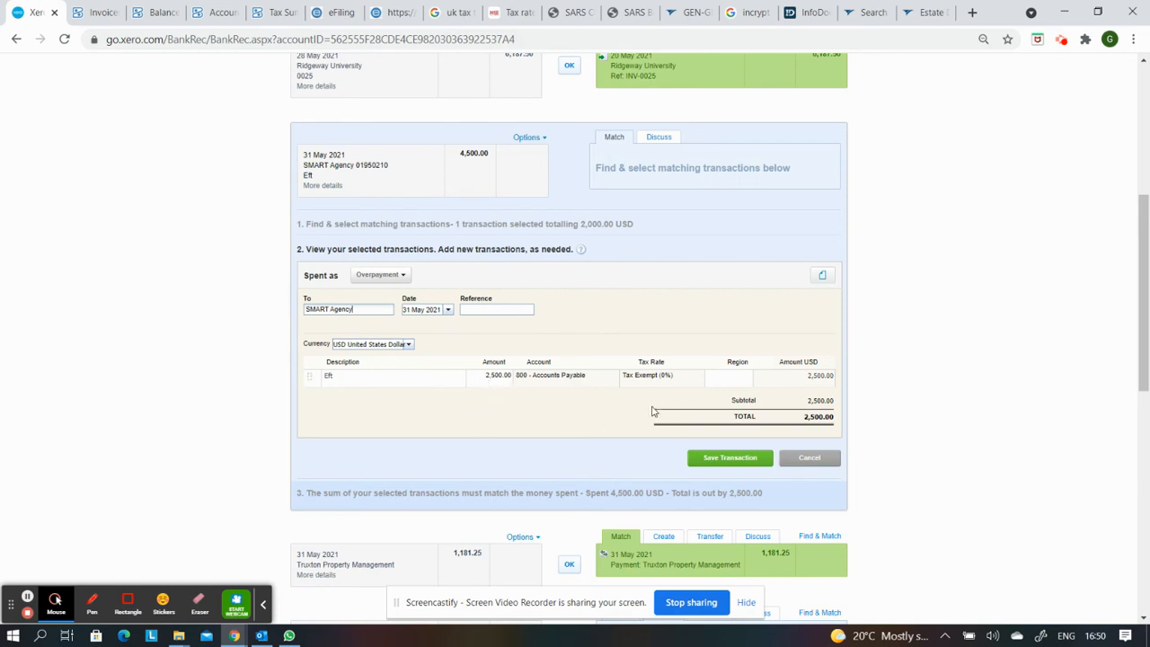
mouse_move(764, 498)
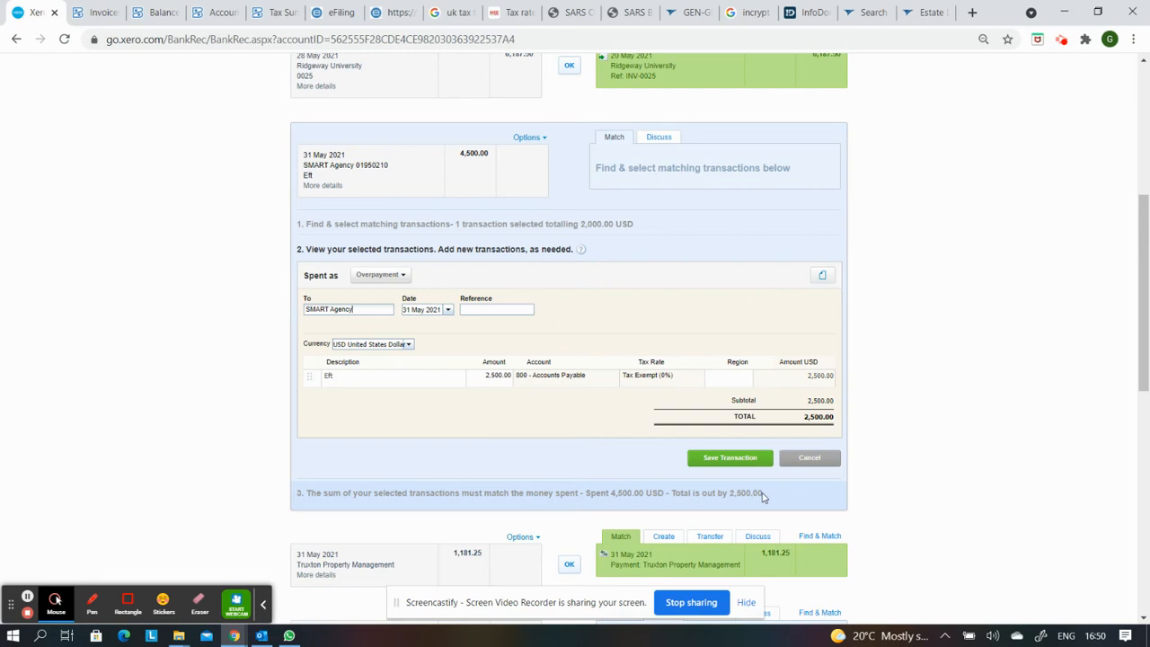
left_click(730, 458)
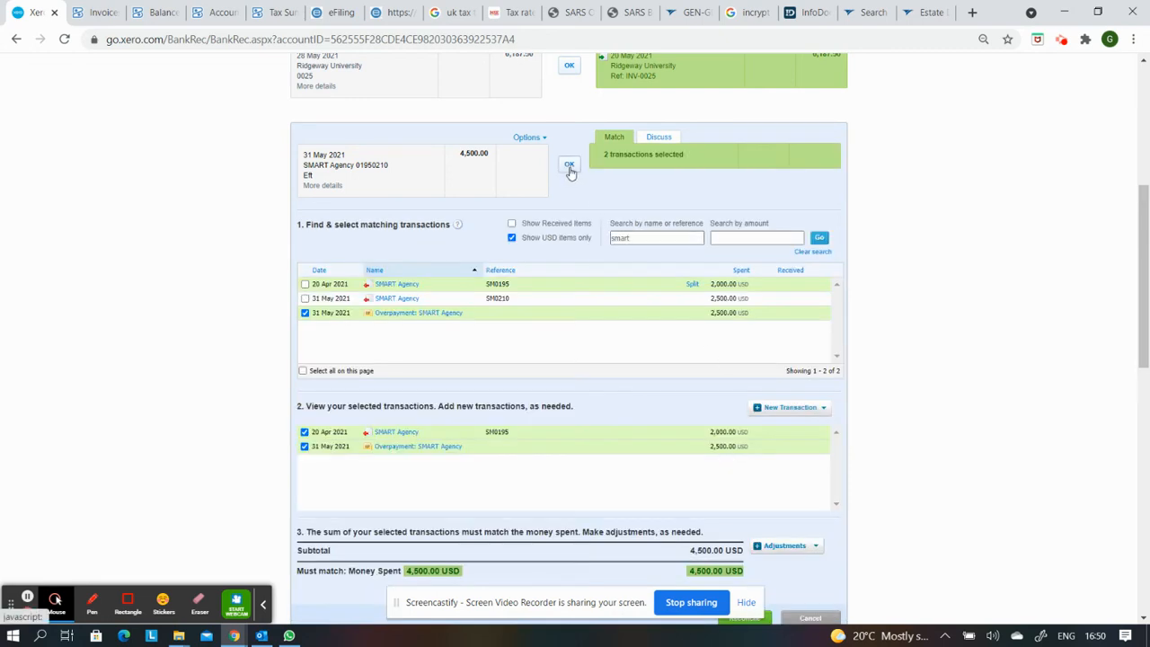
left_click(569, 165)
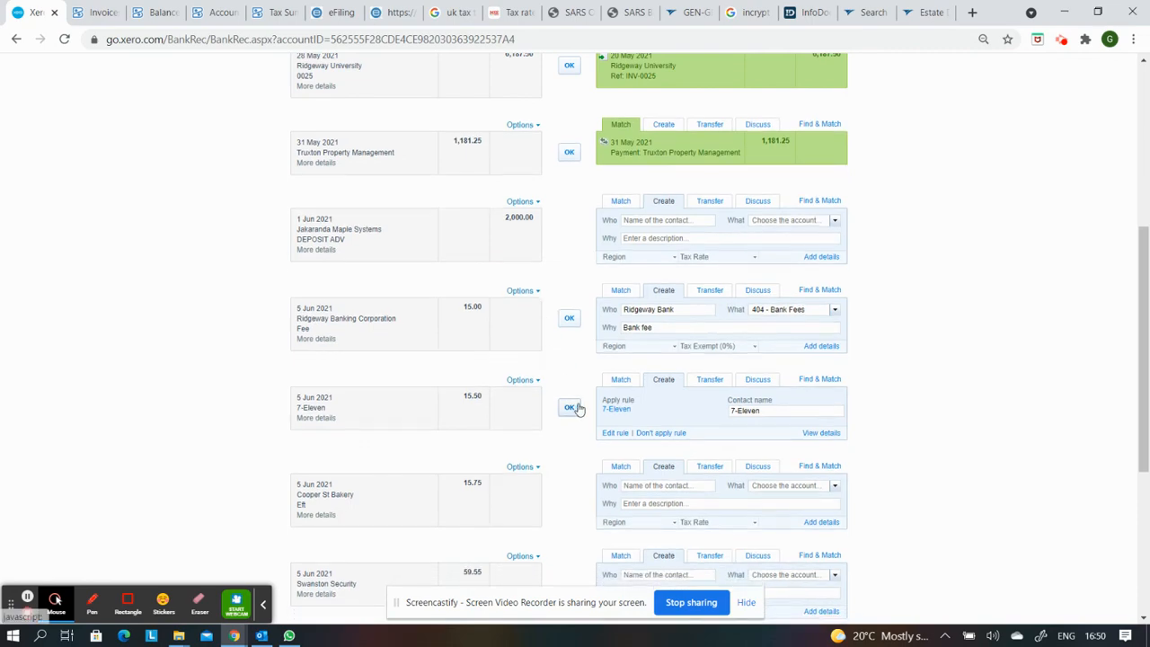
Step: Go to Bills to pay from the Business menu
scroll("up", 3)
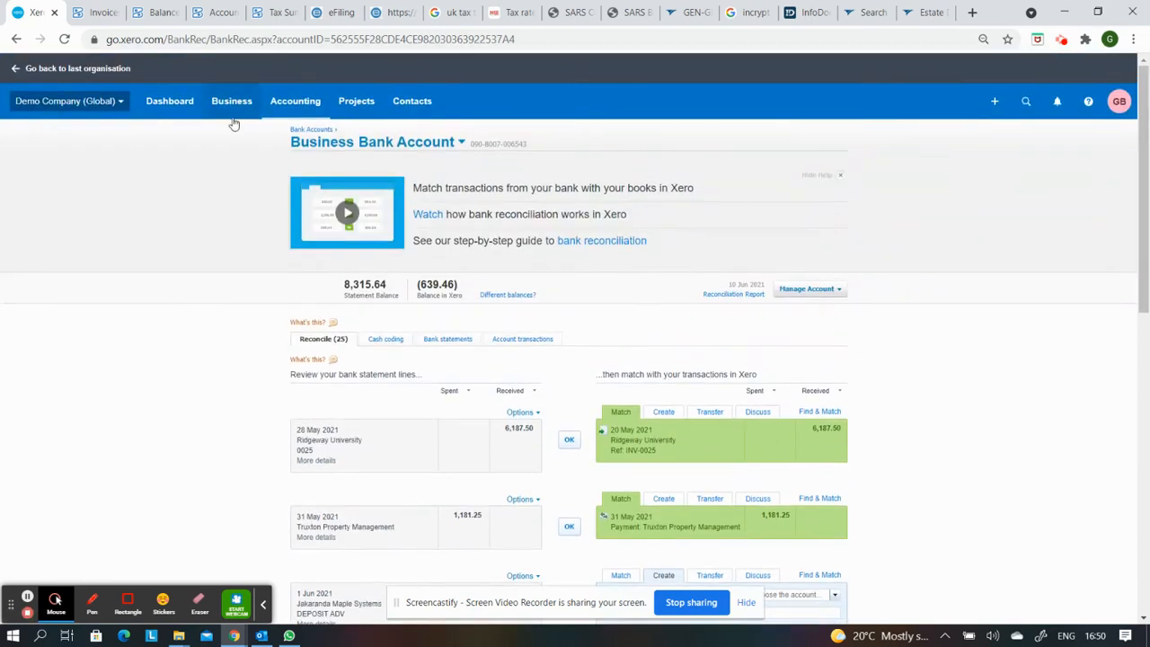
left_click(231, 100)
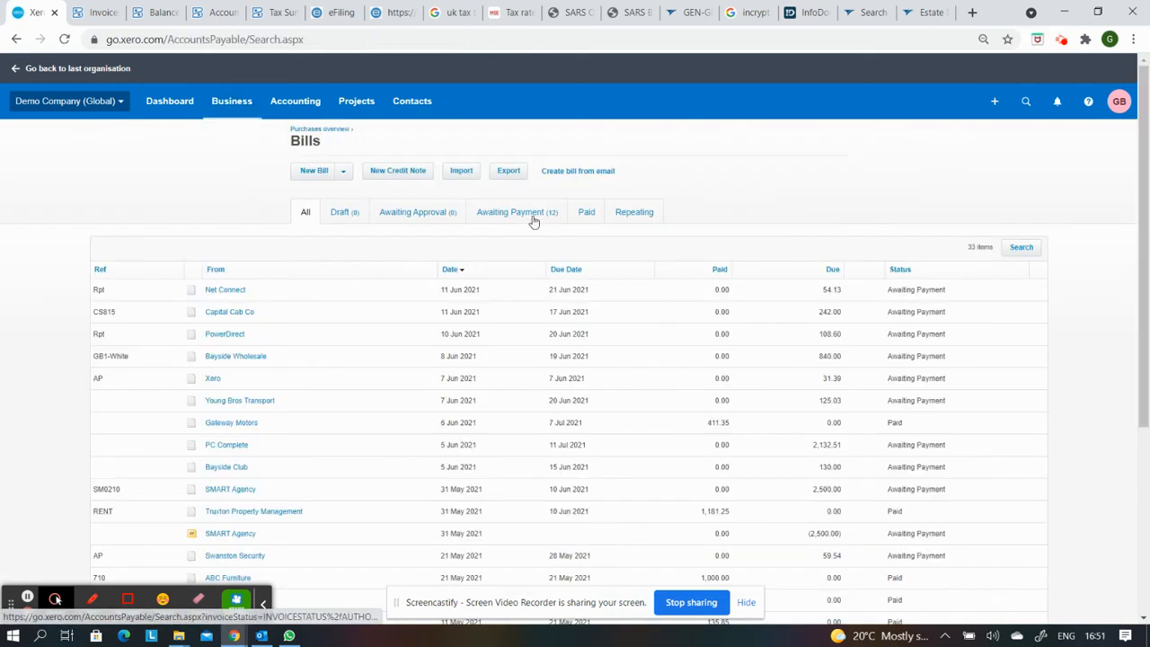
Step: Filter Awaiting Payment bills by 'smart' to show SM0210 and the 2,500.00 overpayment
left_click(516, 211)
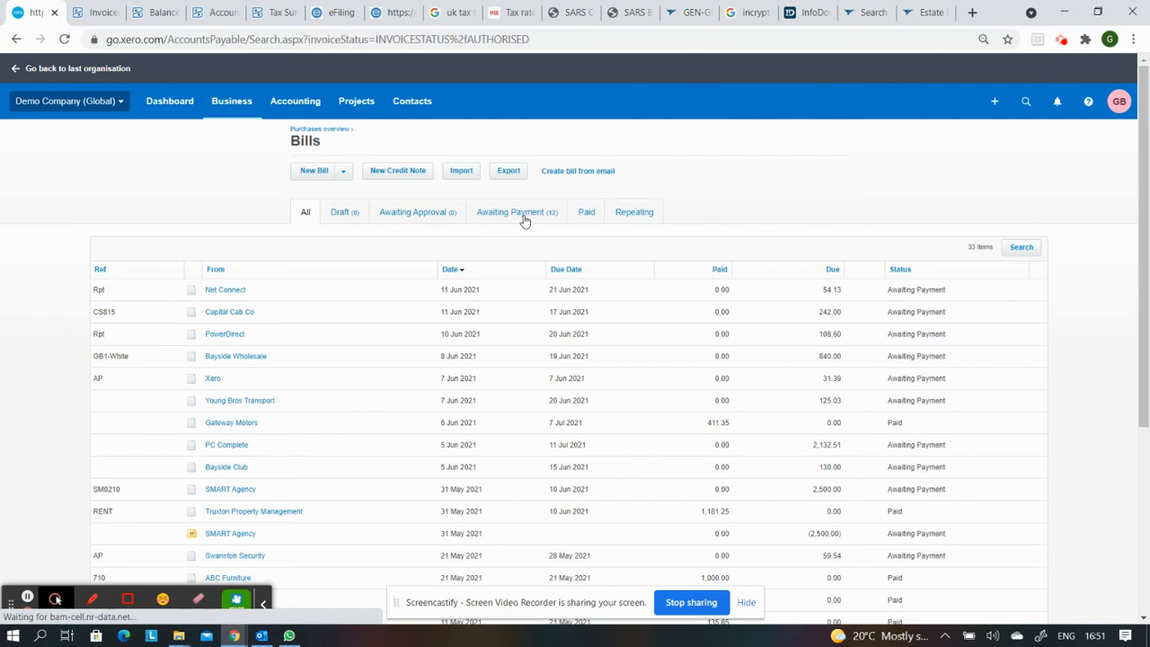
left_click(516, 211)
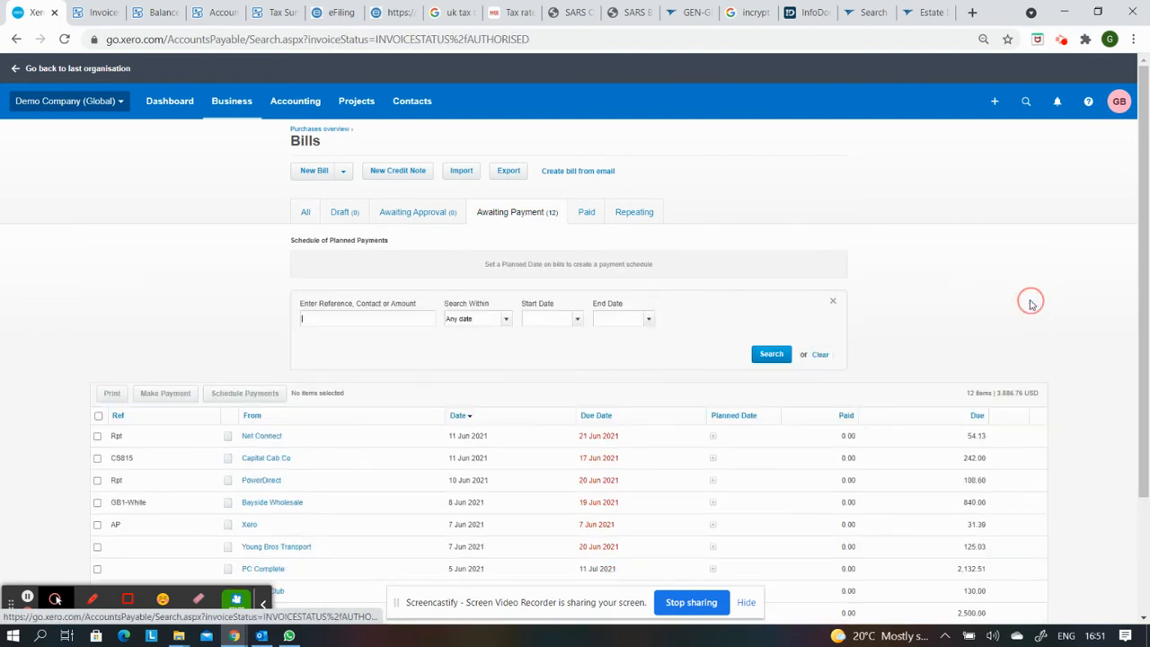
type("smart")
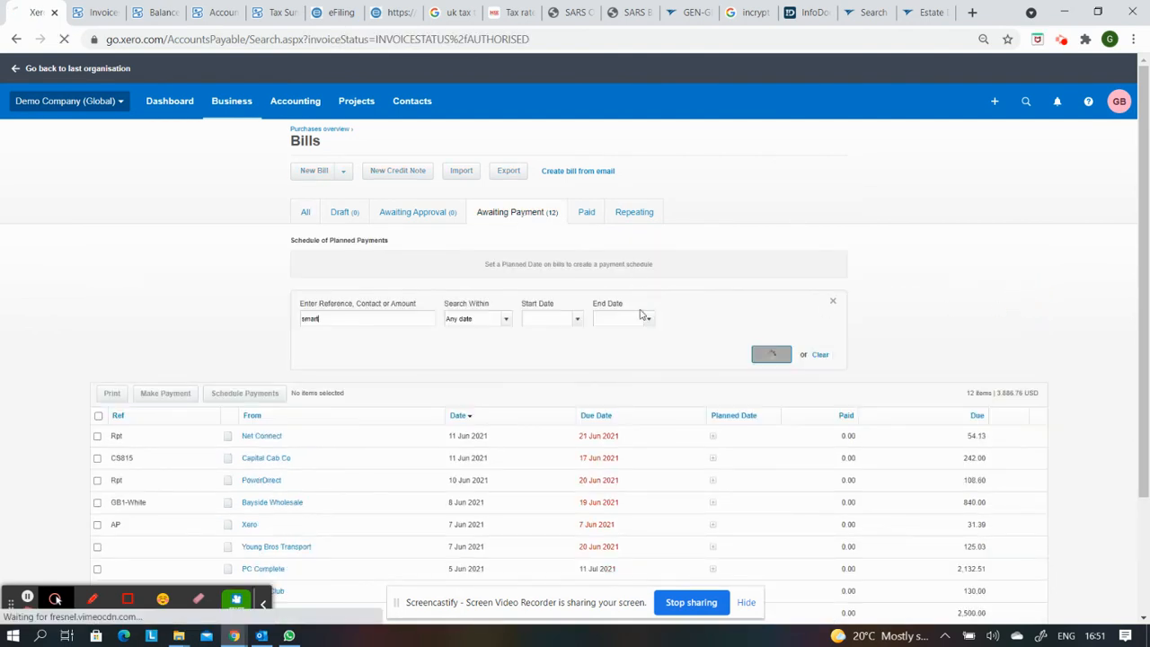
left_click(771, 353)
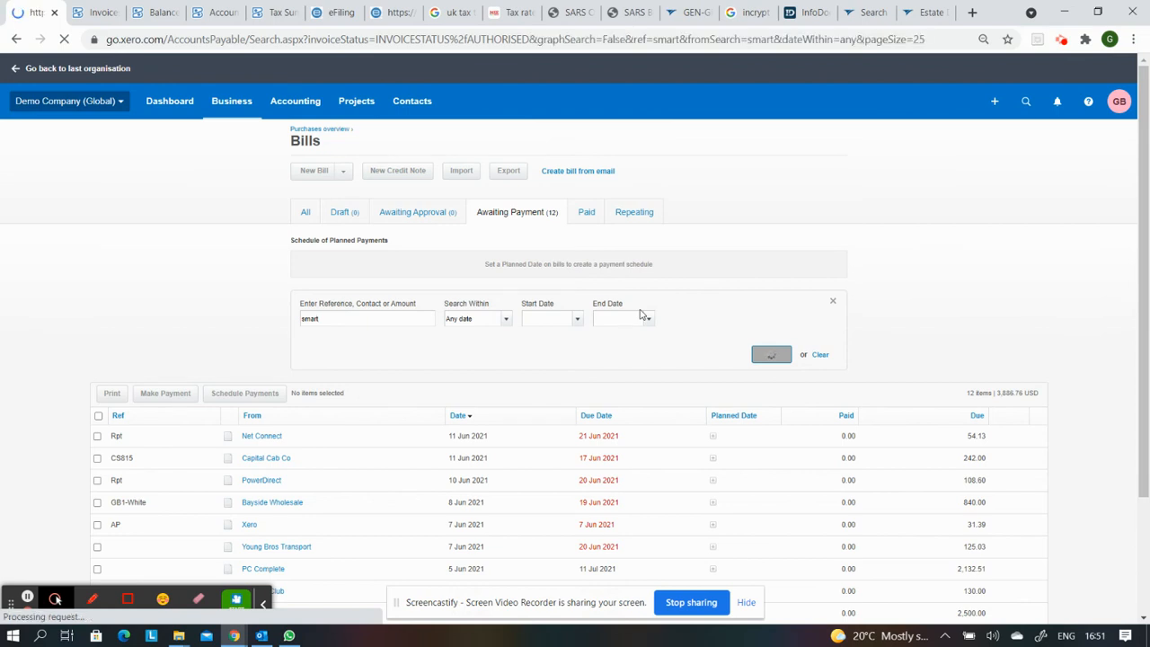
left_click(771, 354)
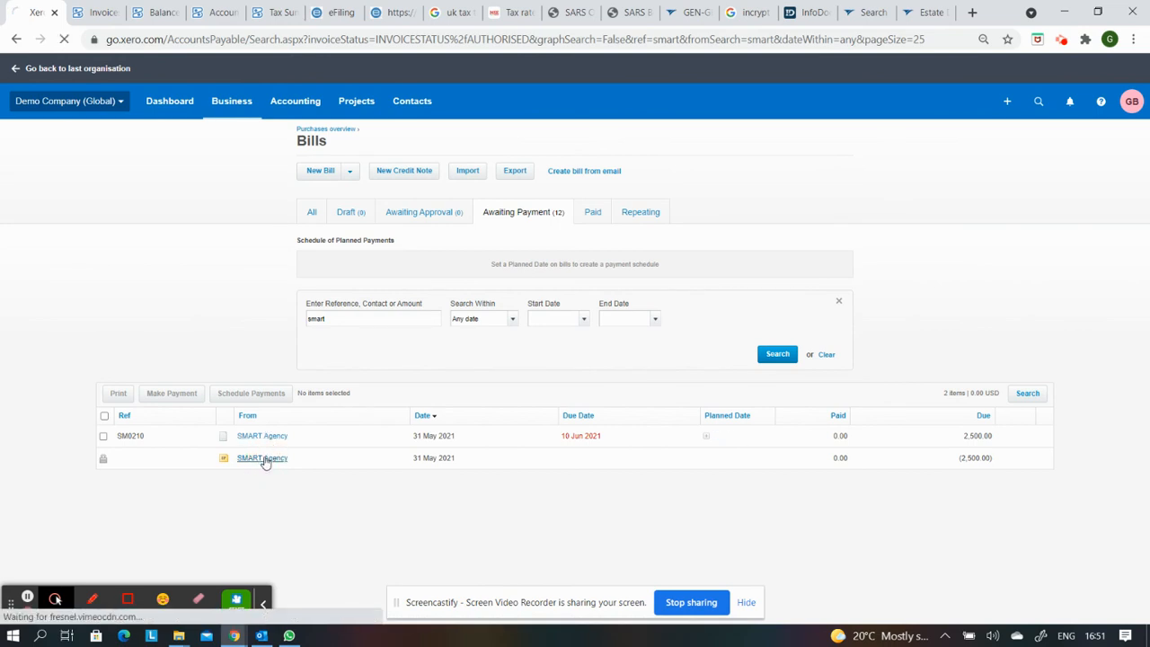
Step: Open the 2,500.00 SMART Agency overpayment and choose Allocate Credit
left_click(261, 458)
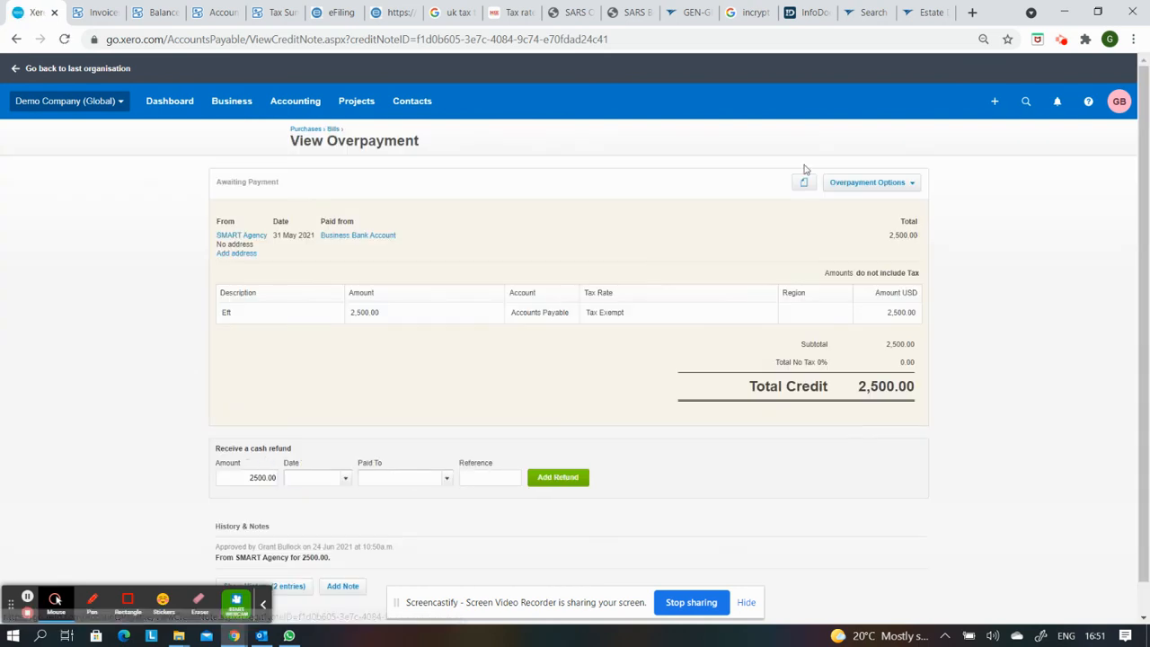
left_click(869, 183)
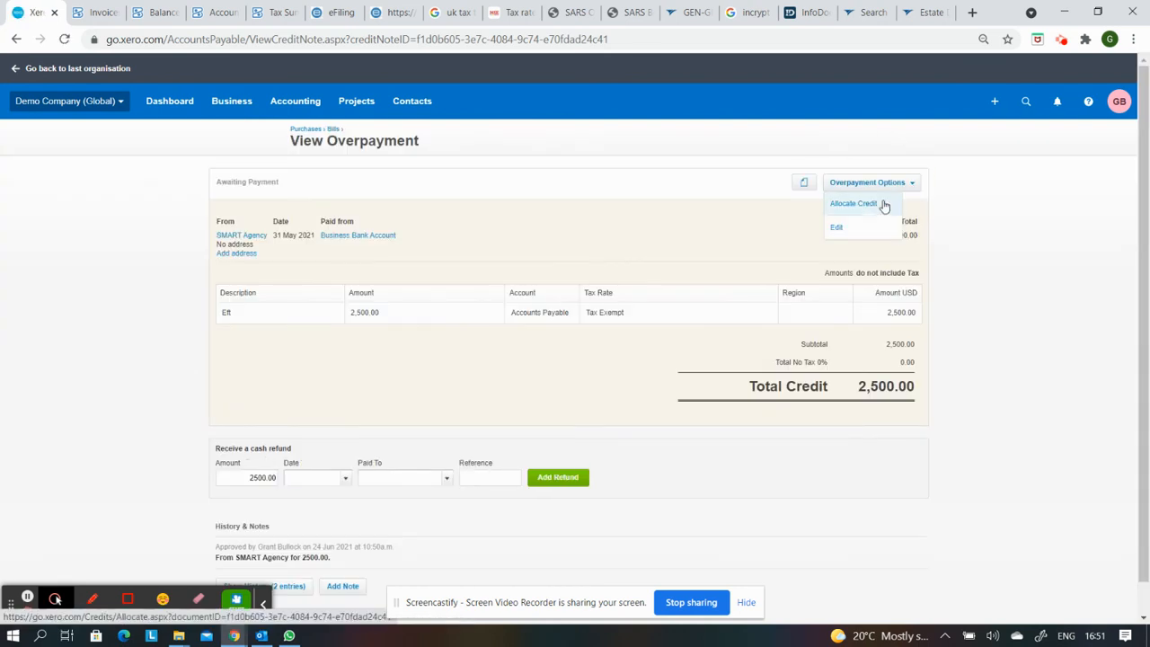
left_click(853, 203)
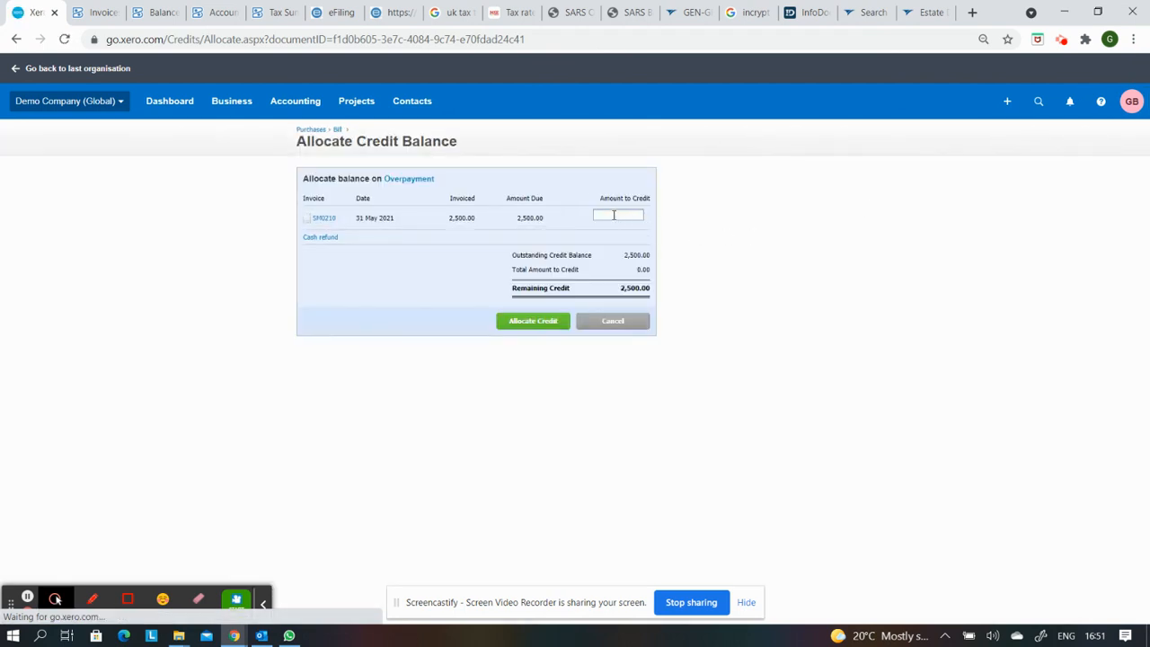
Step: Allocate 2,500.00 of credit to bill SM0210
type("250")
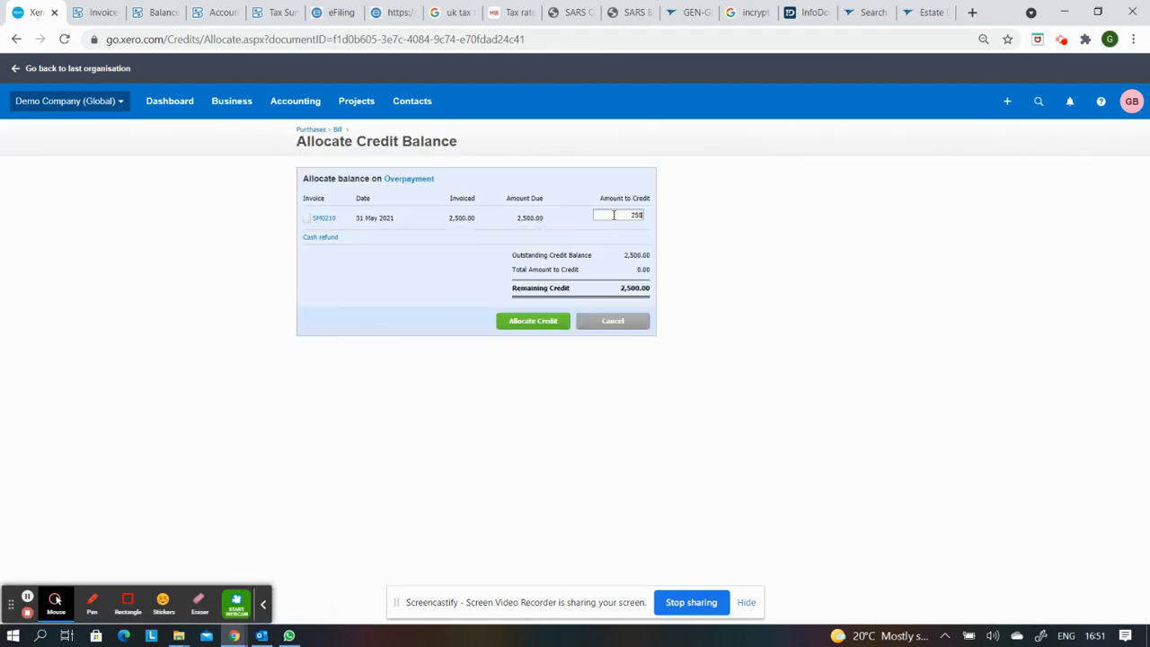
type("2500.00")
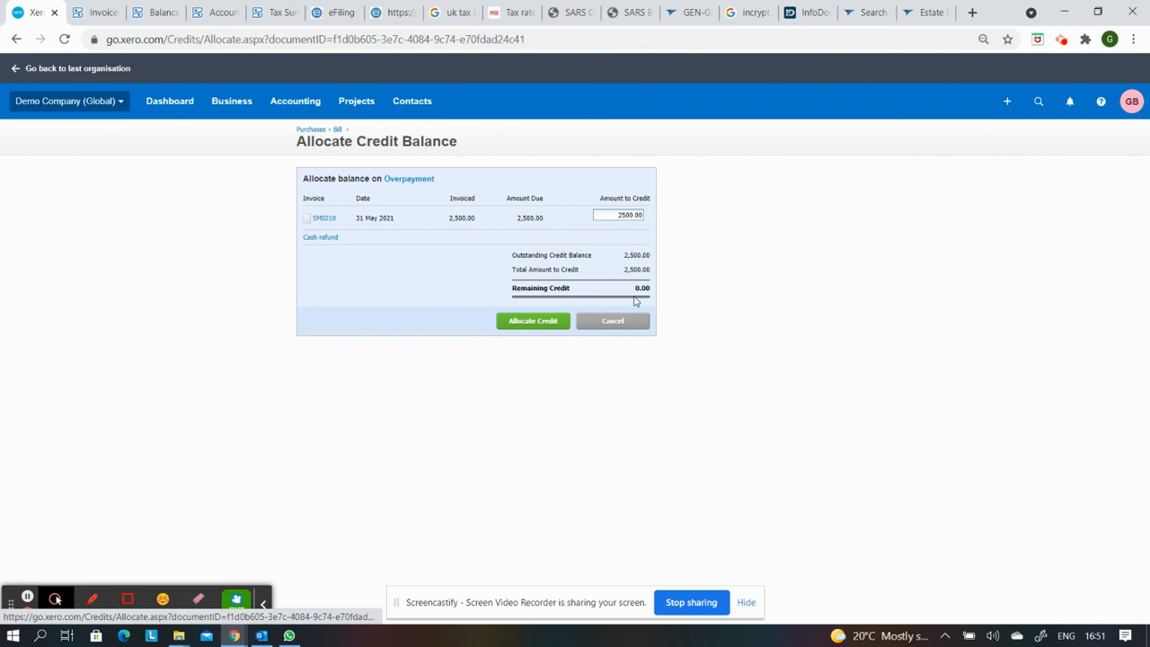
left_click(533, 321)
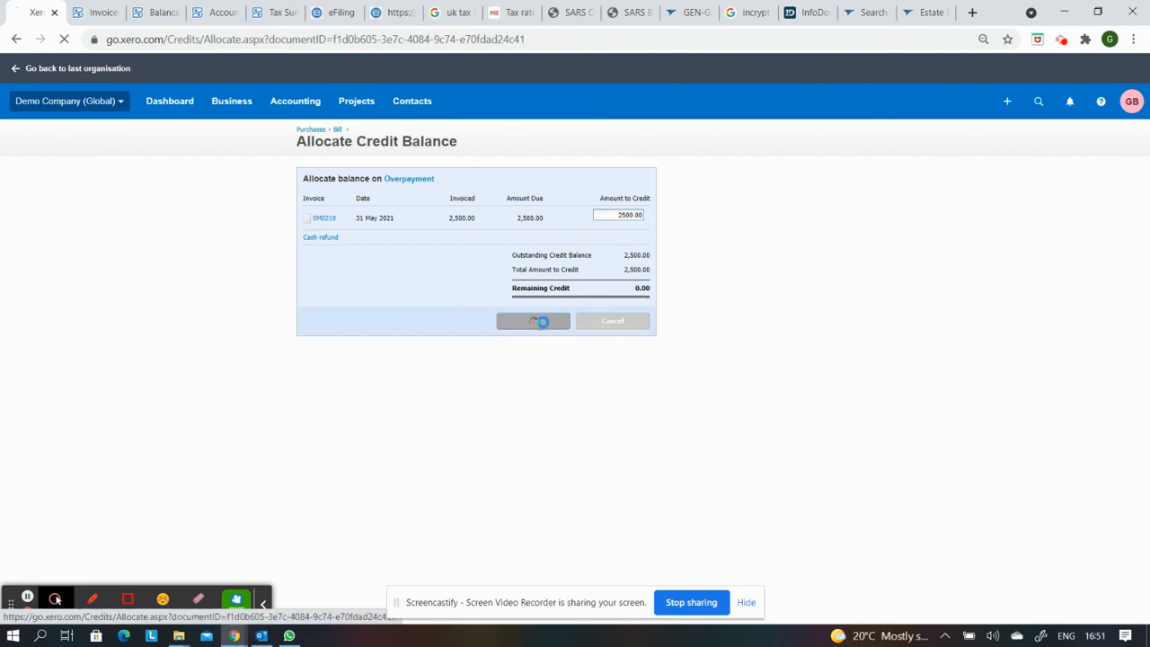
left_click(533, 321)
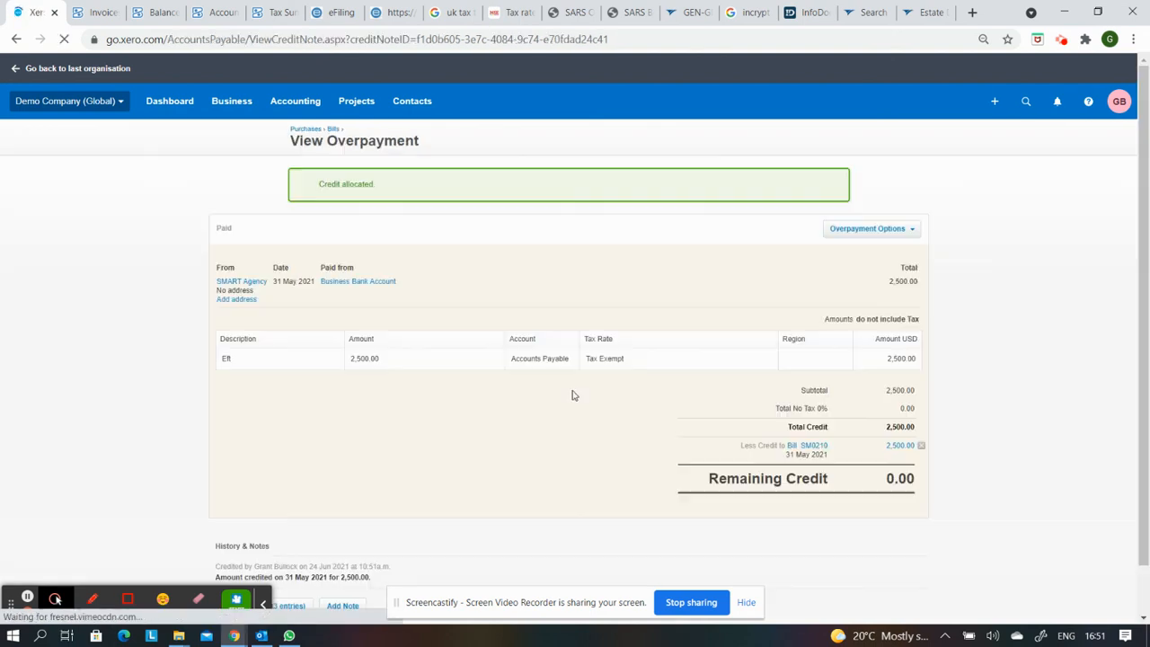